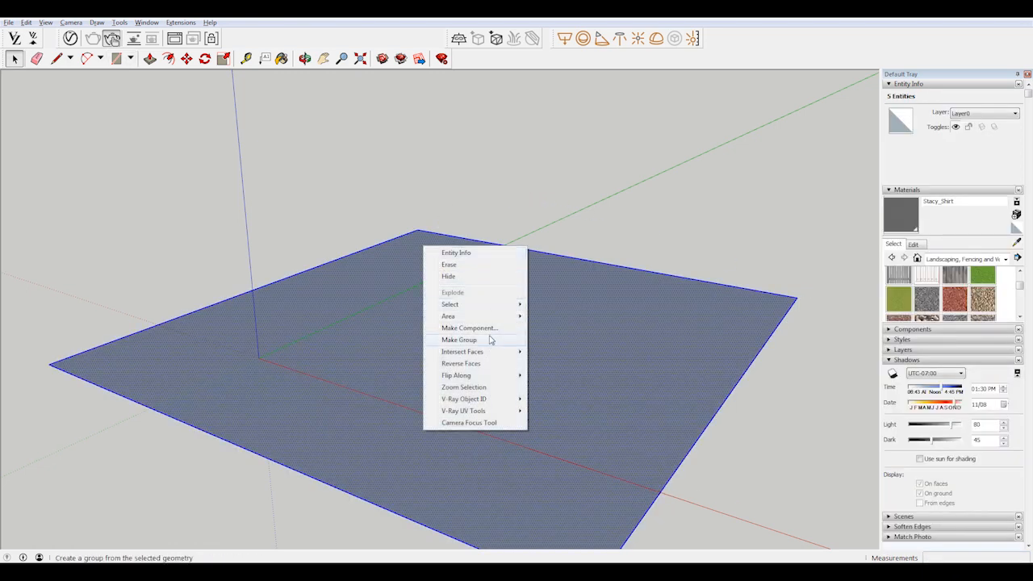
# Make the selected flat rectangle into a single group via the context menu.
pyautogui.click(458, 339)
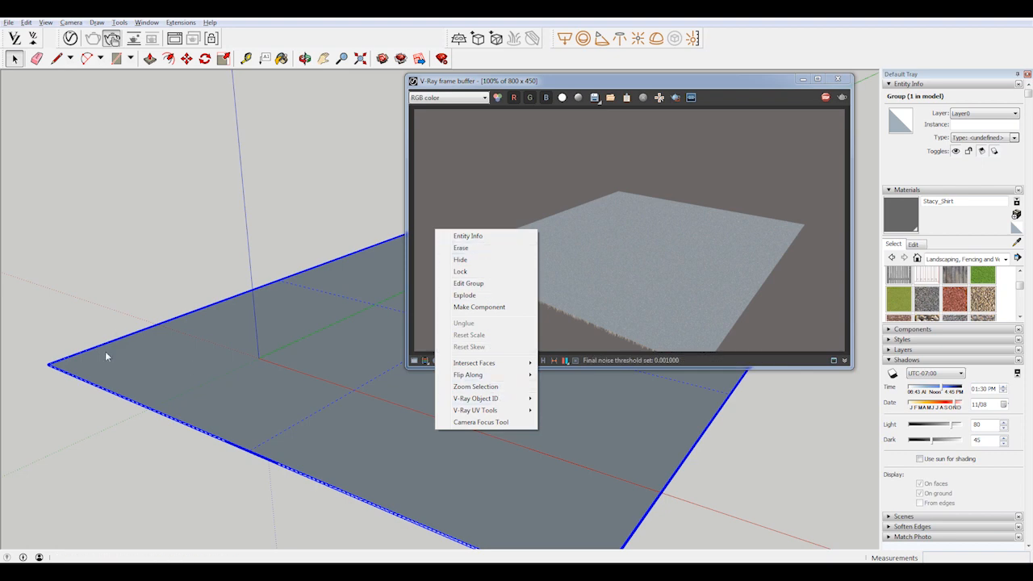
pyautogui.moveTo(468, 374)
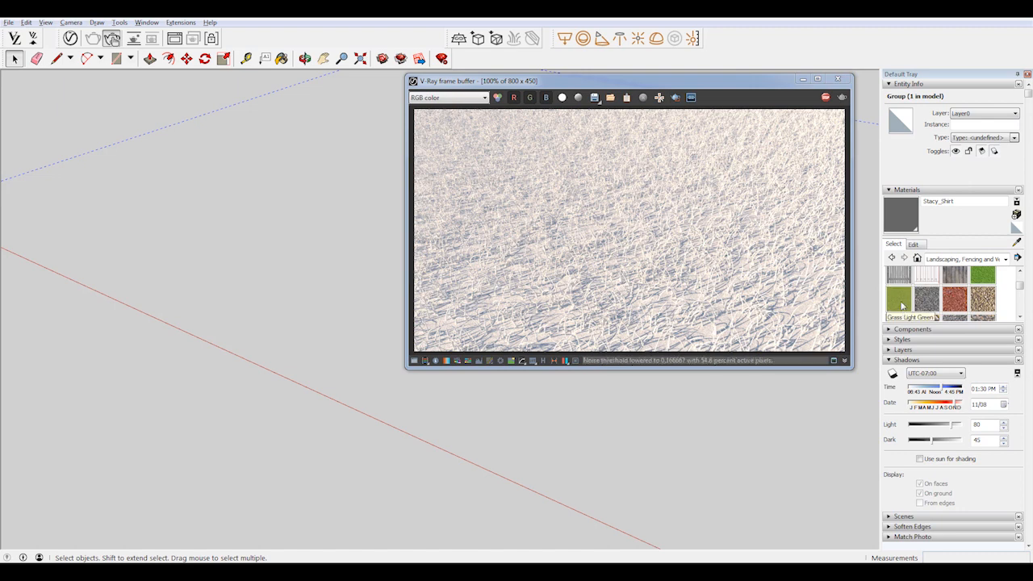
# Apply the Grass Light Green material from the Landscaping, Fencing and Vegetation collection to the group.
pyautogui.click(1004, 259)
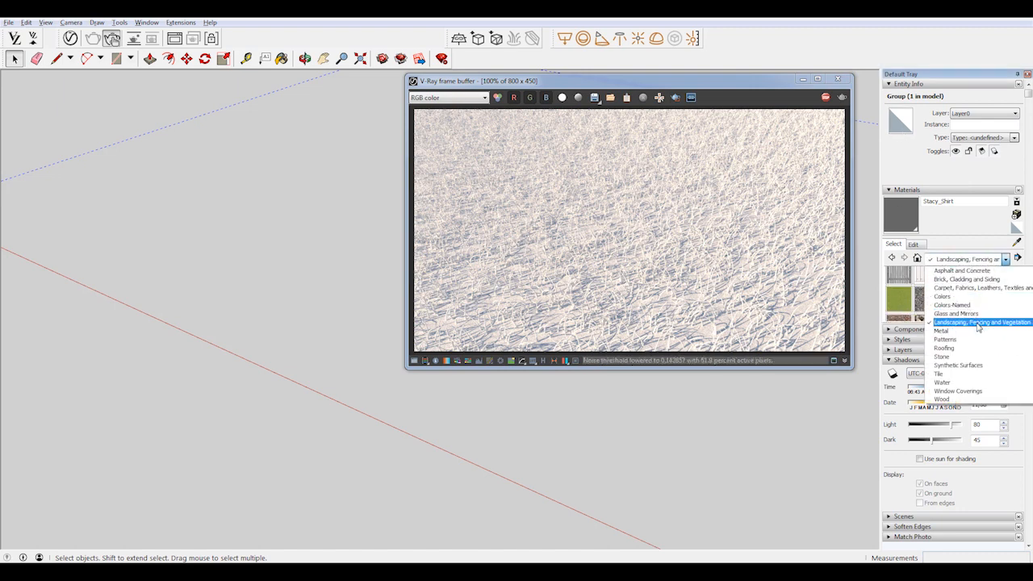
pyautogui.click(982, 323)
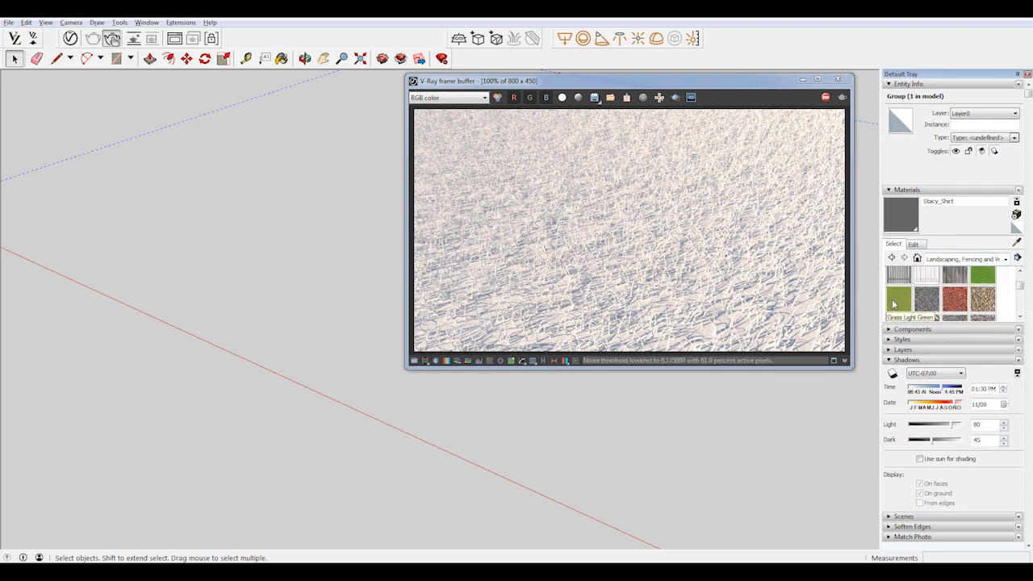
pyautogui.click(898, 299)
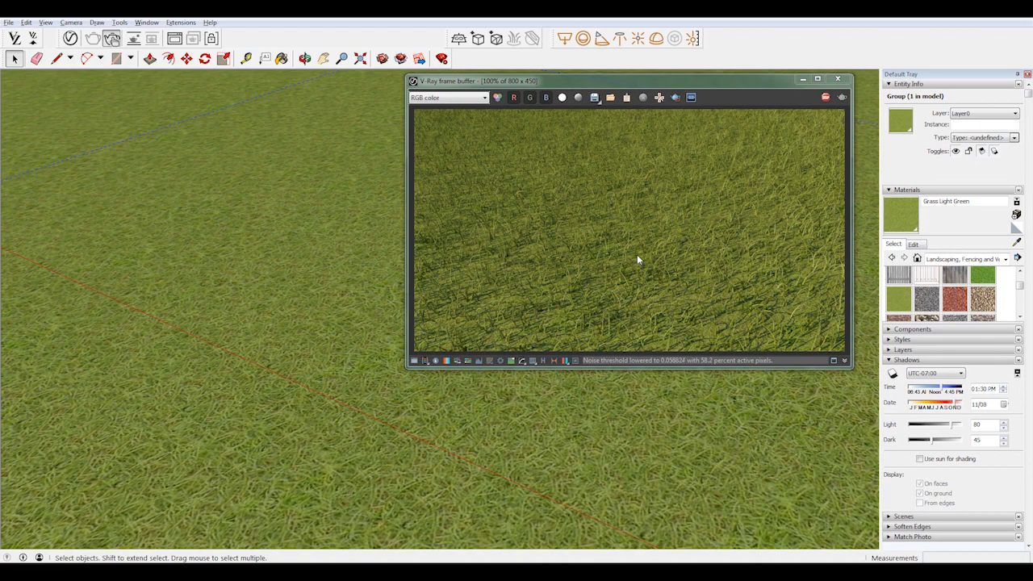
pyautogui.moveTo(620, 278)
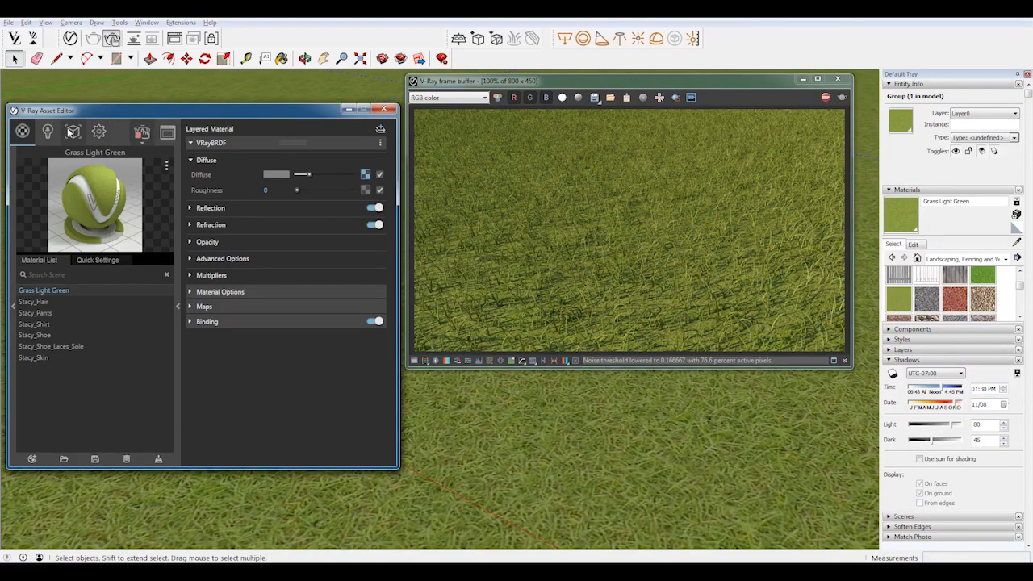
# Show the VRayFur parameters for the group in the V-Ray Asset Editor's Geometry section.
pyautogui.click(73, 133)
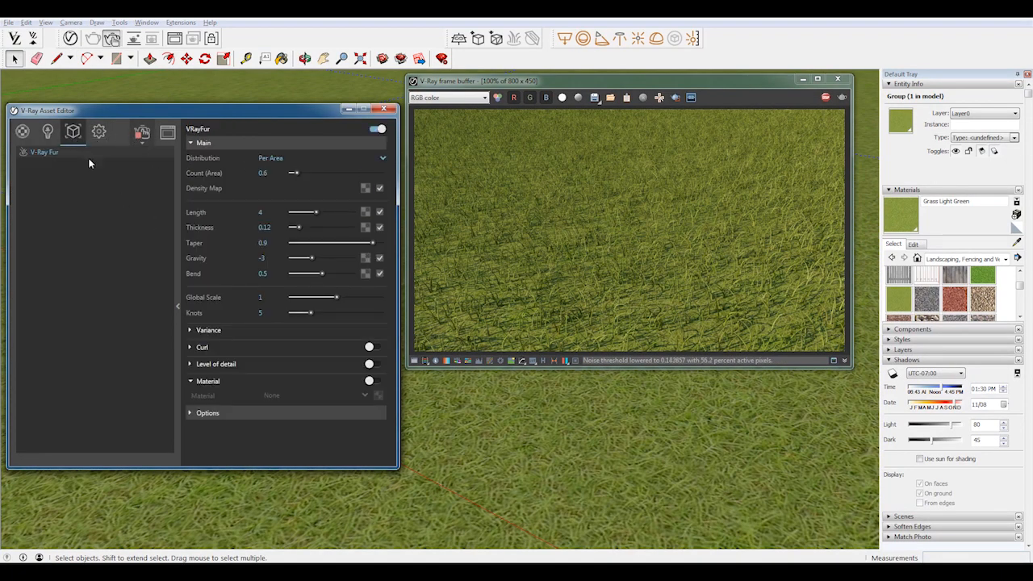
pyautogui.moveTo(45, 152)
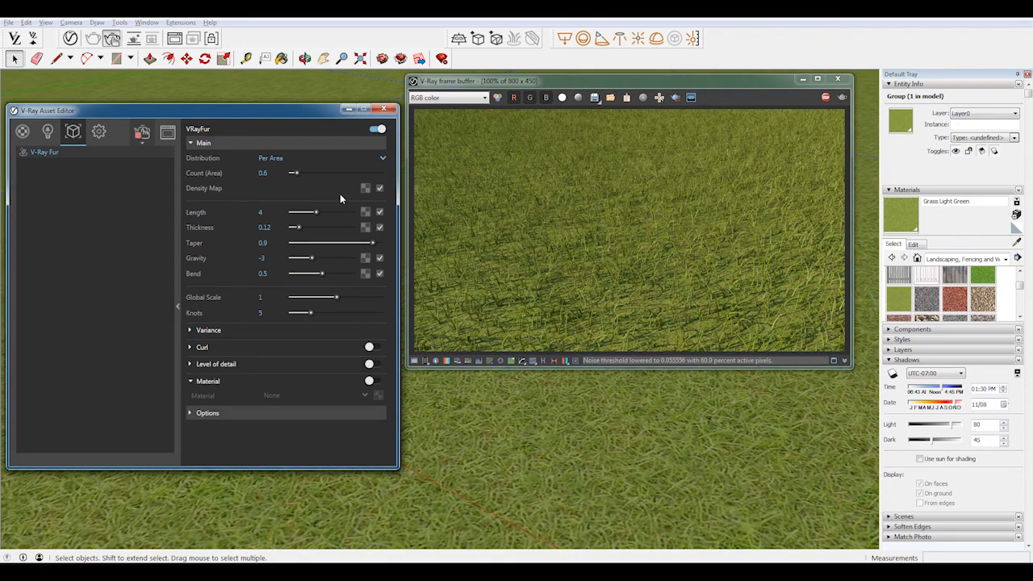
pyautogui.moveTo(212, 176)
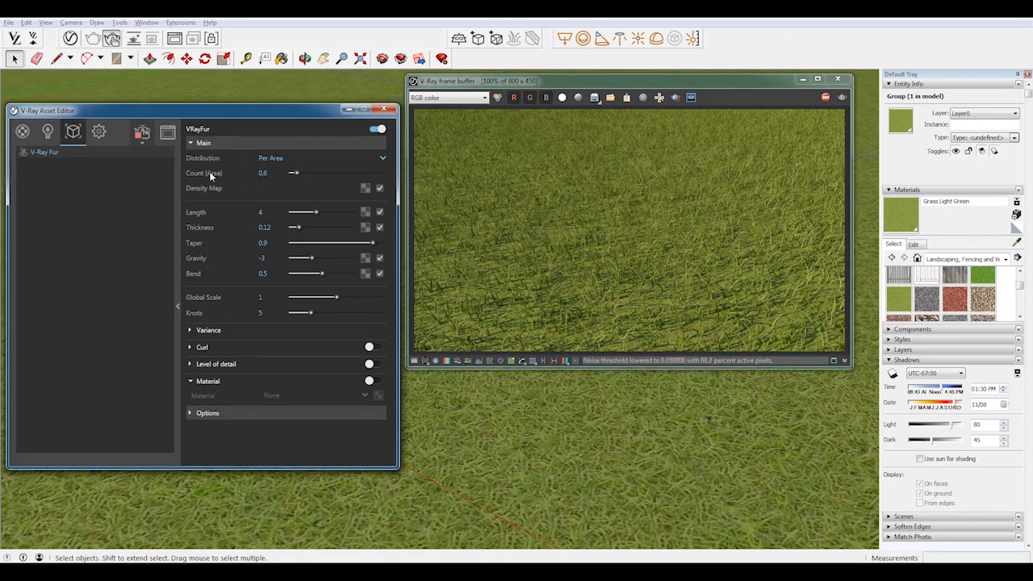
pyautogui.moveTo(218, 203)
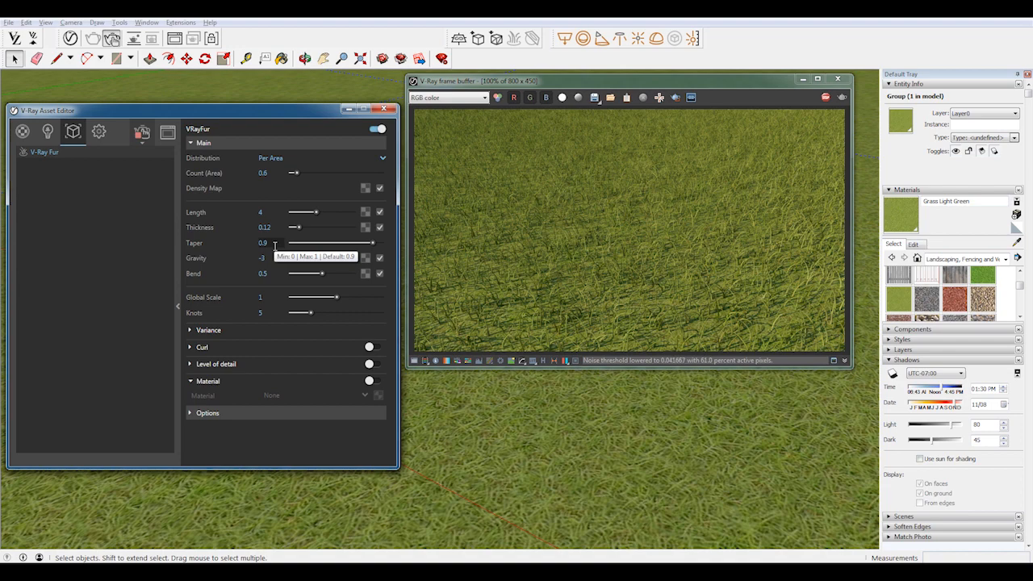
pyautogui.moveTo(320, 169)
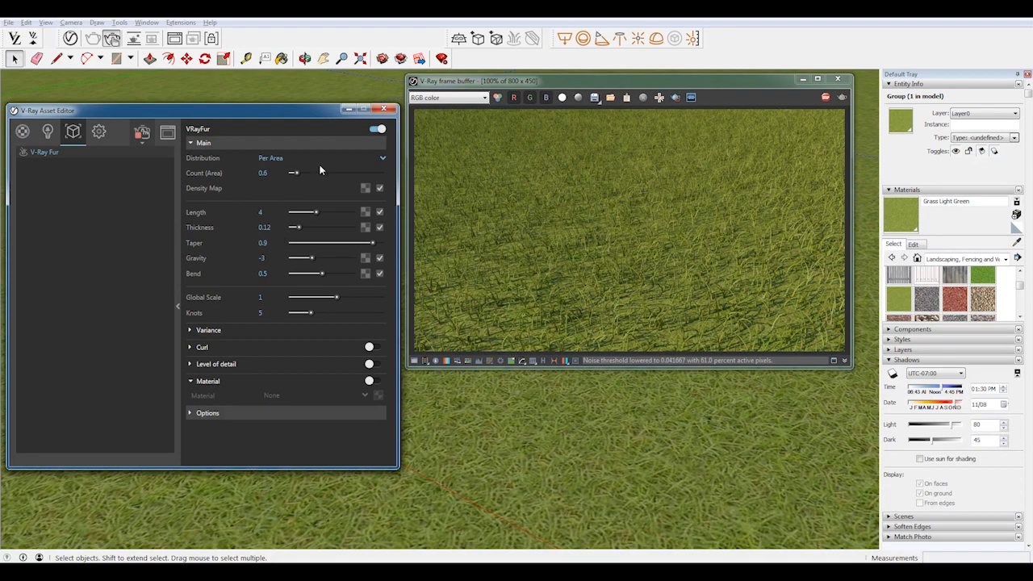
# Raise the VRayFur Count (Area) from 0.6 to 18 for denser grass.
pyautogui.moveTo(294, 173); pyautogui.dragTo(381, 173)
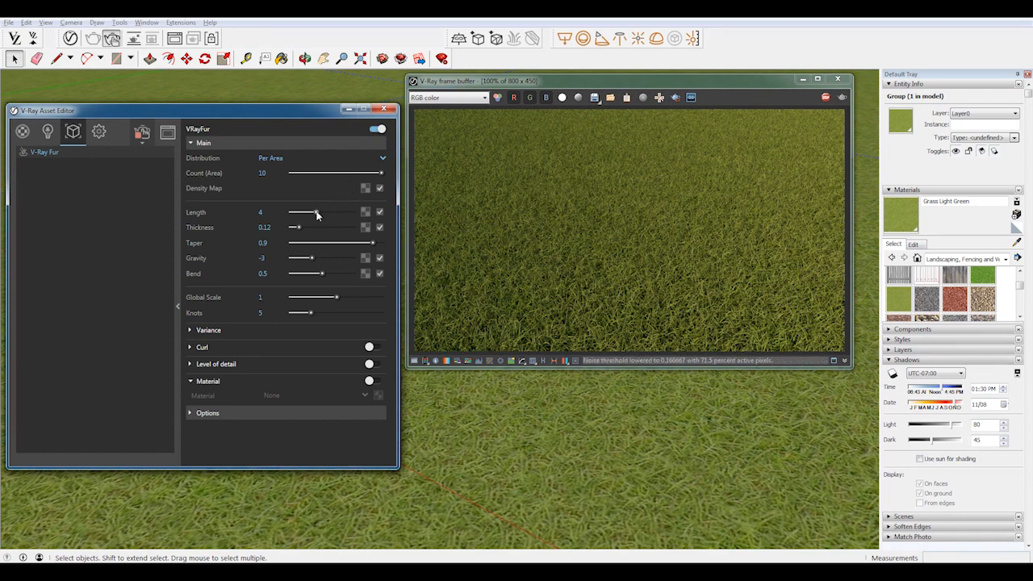
# Try fur lengths around 0.77 then 1.64 and longer, checking the live render each time.
pyautogui.moveTo(313, 213); pyautogui.dragTo(297, 213)
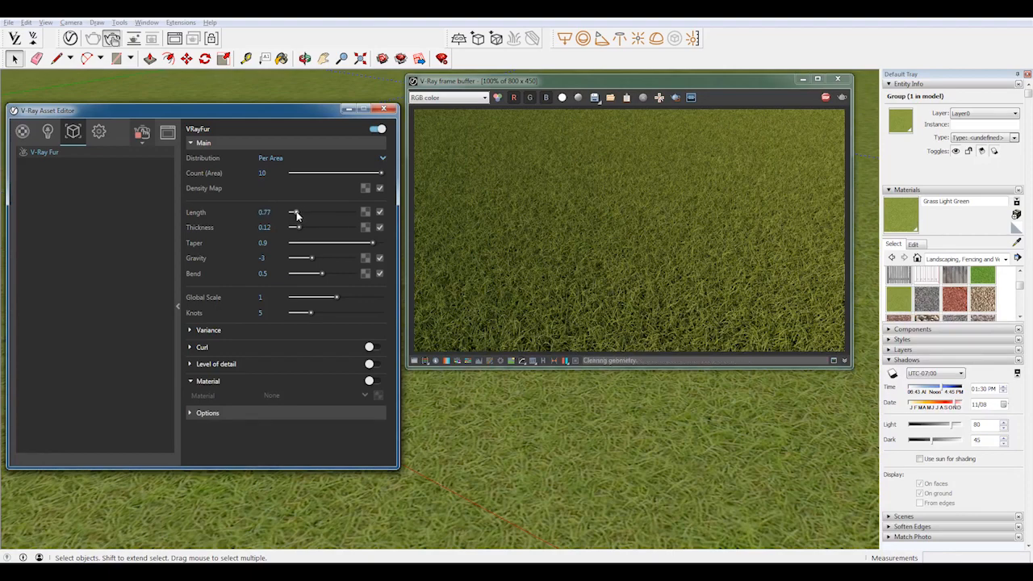
pyautogui.moveTo(295, 212); pyautogui.dragTo(299, 212)
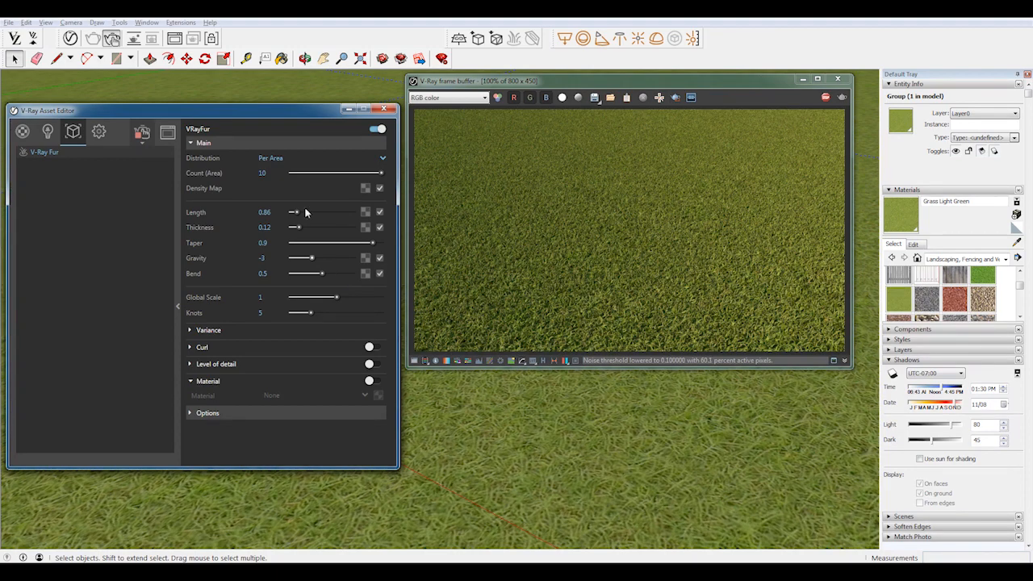
pyautogui.moveTo(297, 212); pyautogui.dragTo(310, 211)
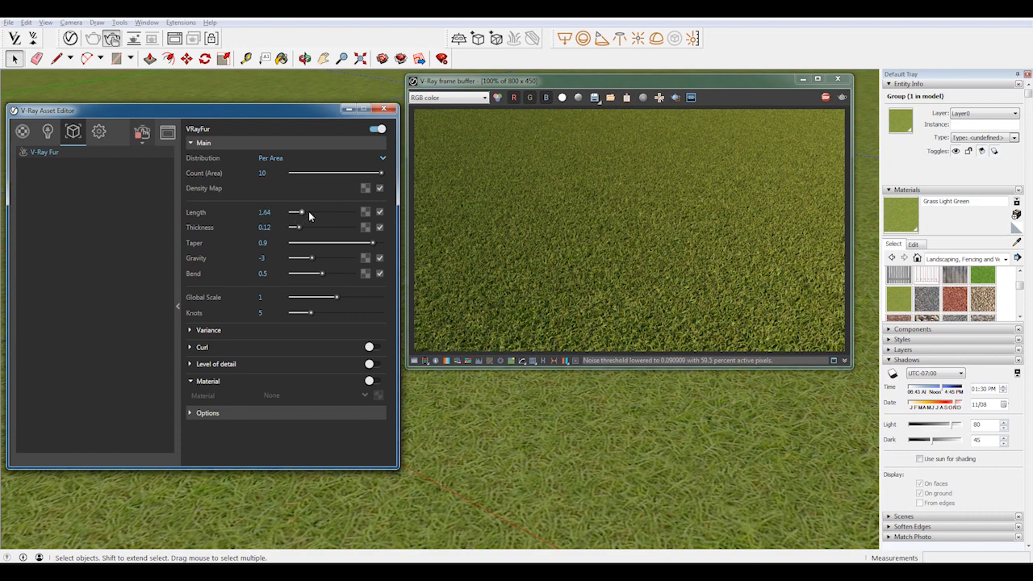
pyautogui.moveTo(299, 212); pyautogui.dragTo(331, 211)
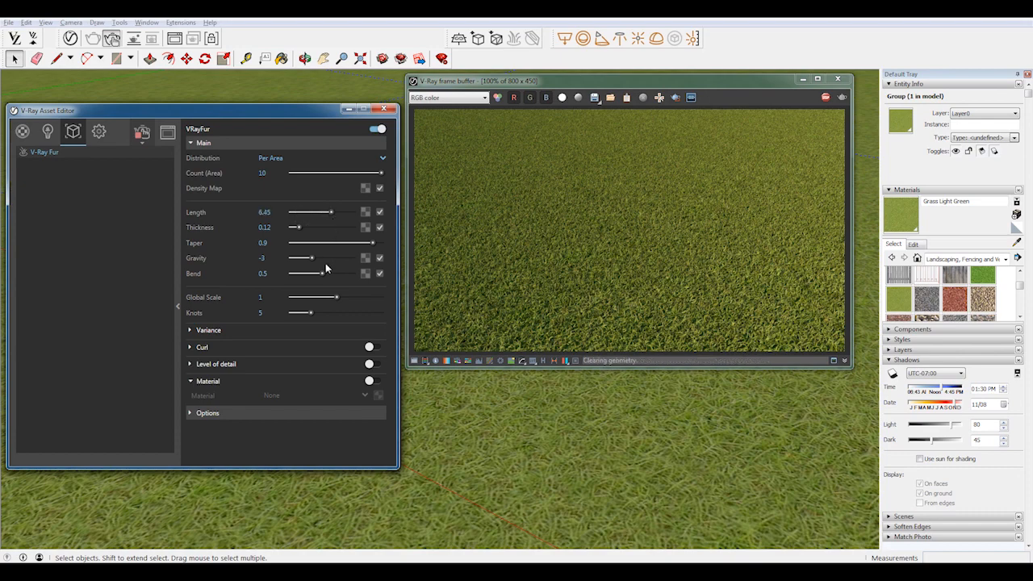